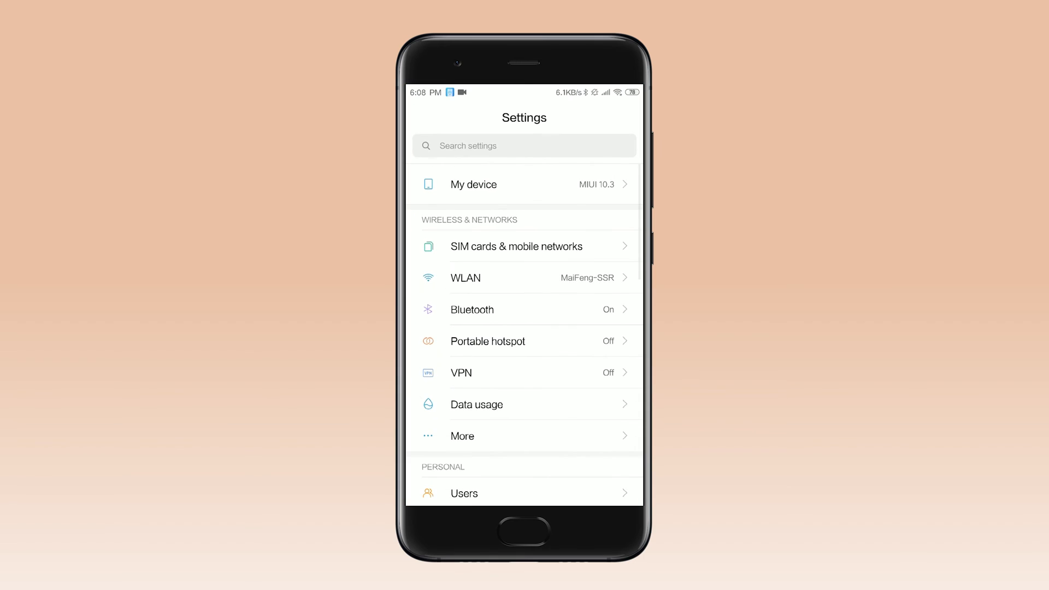
# - Reach Developer options through Additional settings in the MIUI Settings app
pyautogui.scroll(-3)
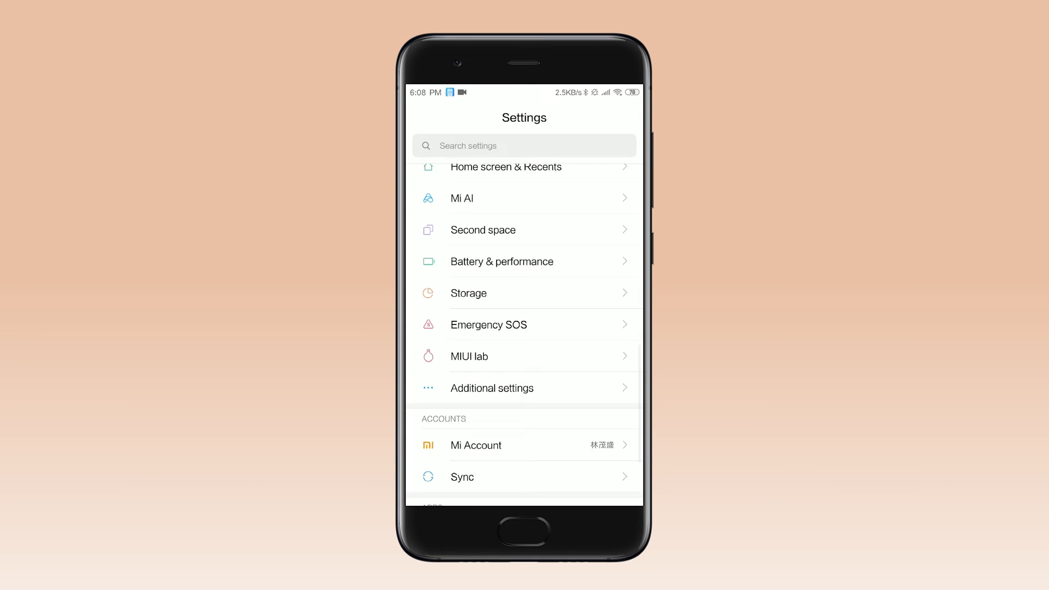
pyautogui.click(491, 388)
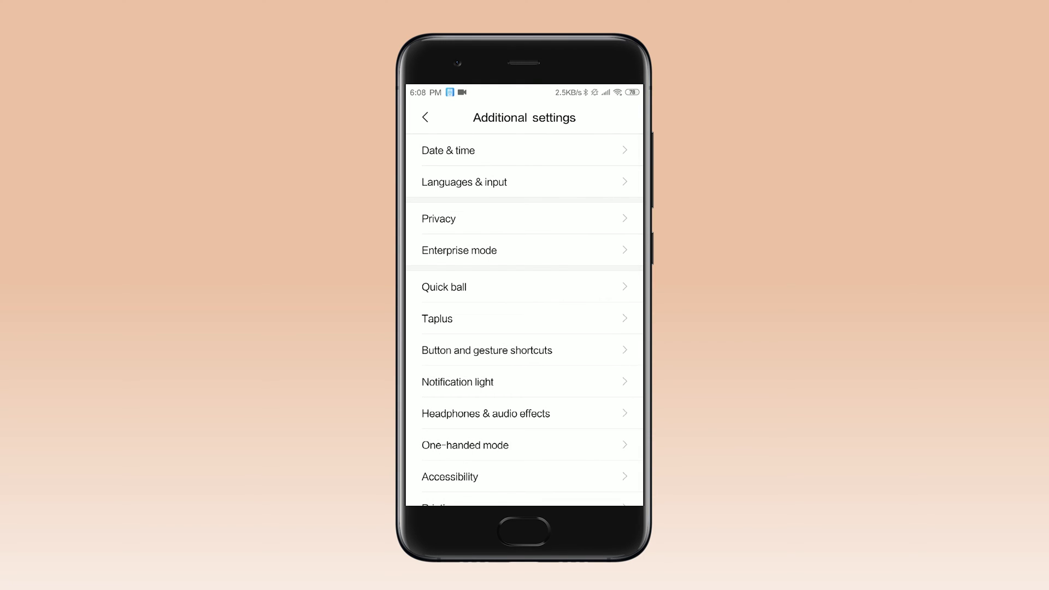
pyautogui.scroll(-3)
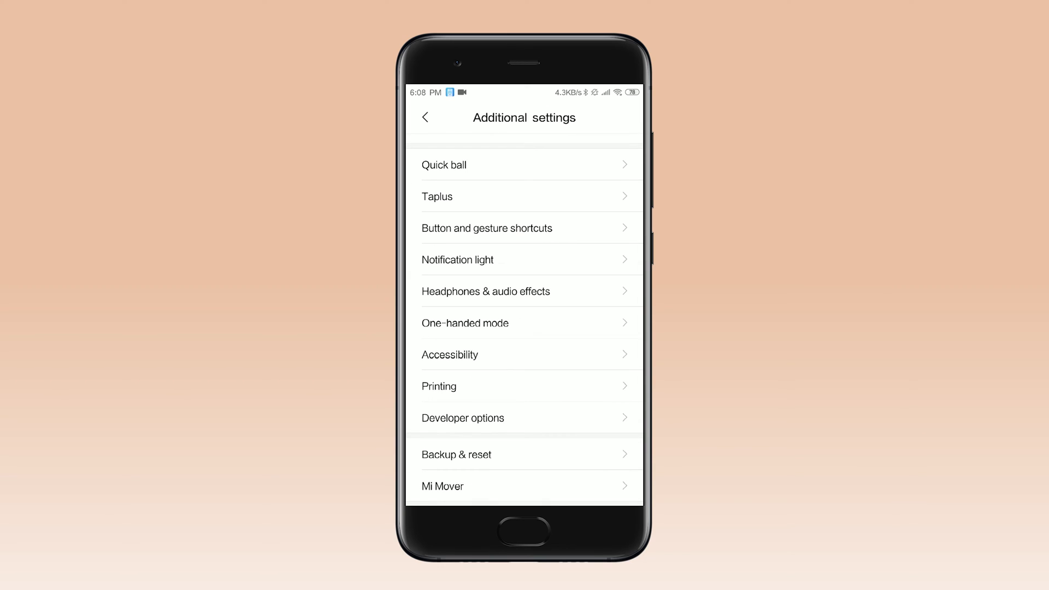
pyautogui.click(463, 418)
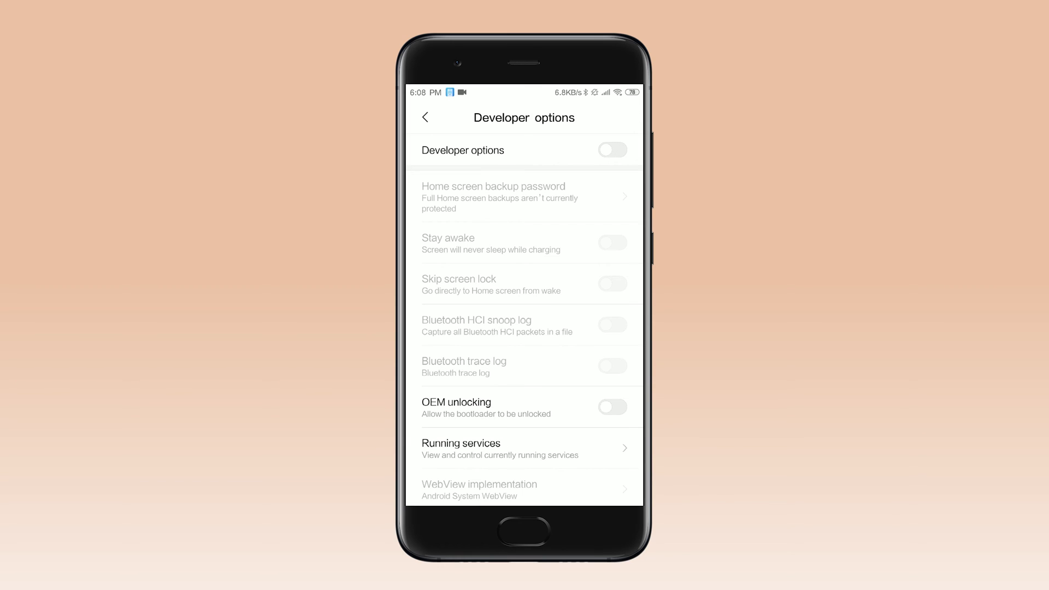
pyautogui.click(611, 148)
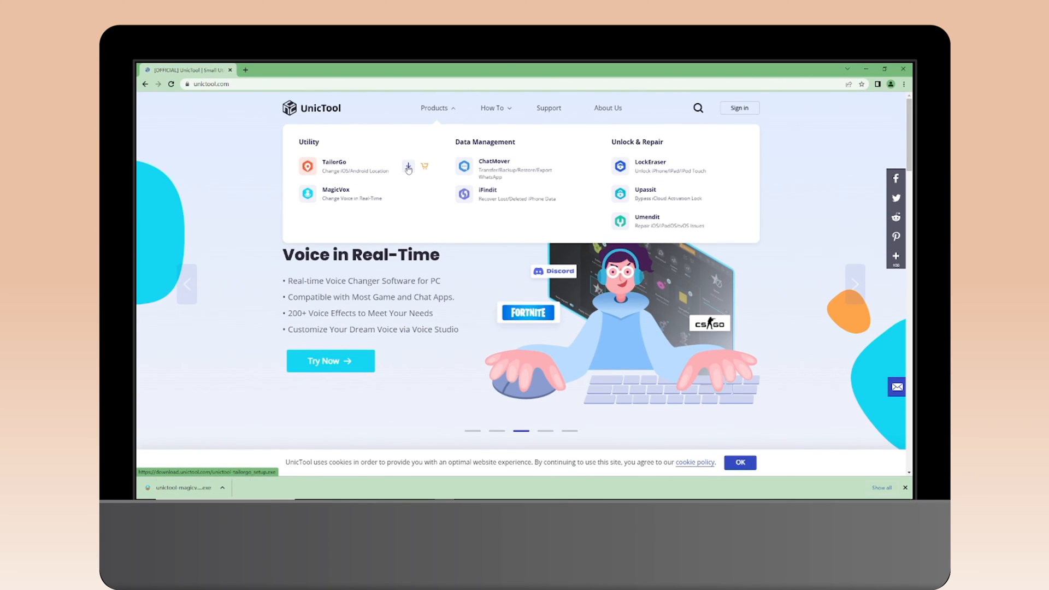
# - Download the TailorGo installer from the UnicTool Products menu
pyautogui.click(409, 167)
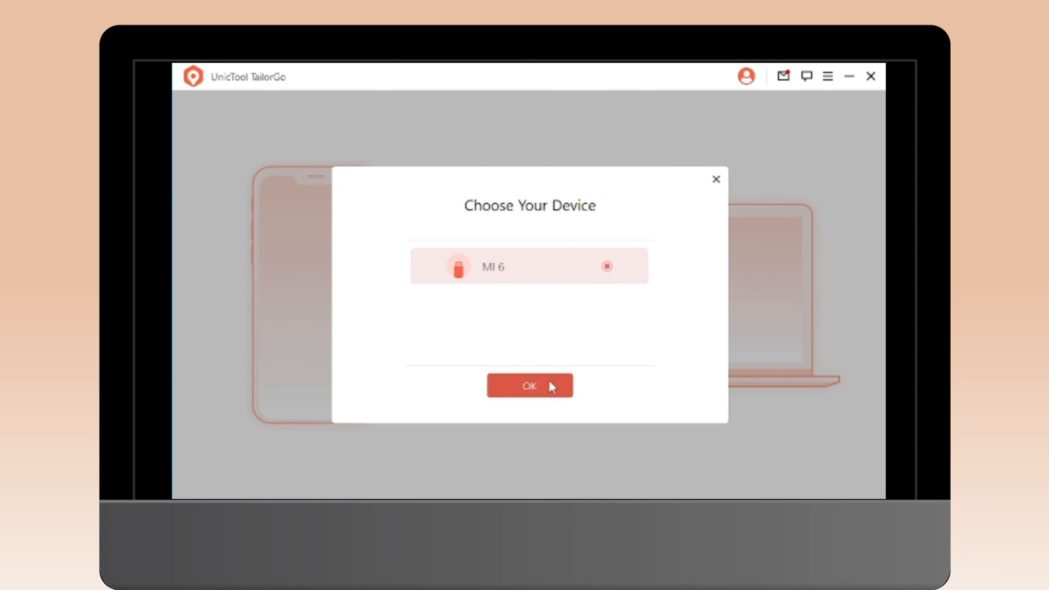
# - Confirm the MI 6 as the connected device and choose Social mode
pyautogui.click(530, 386)
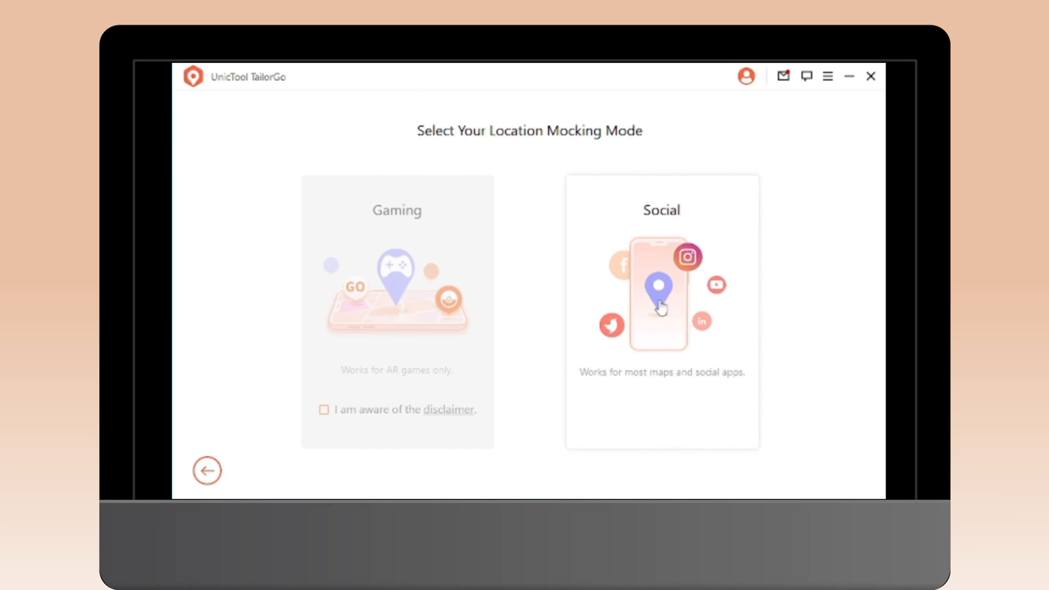
pyautogui.click(661, 305)
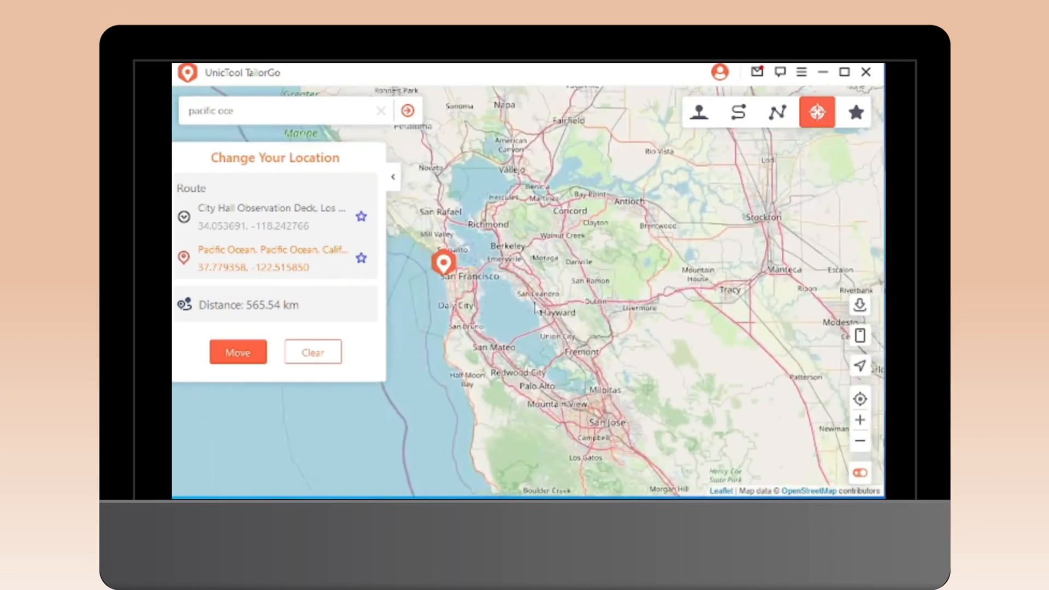
# - Teleport the phone to the Pacific Ocean off San Francisco, accepting the warning
pyautogui.click(238, 352)
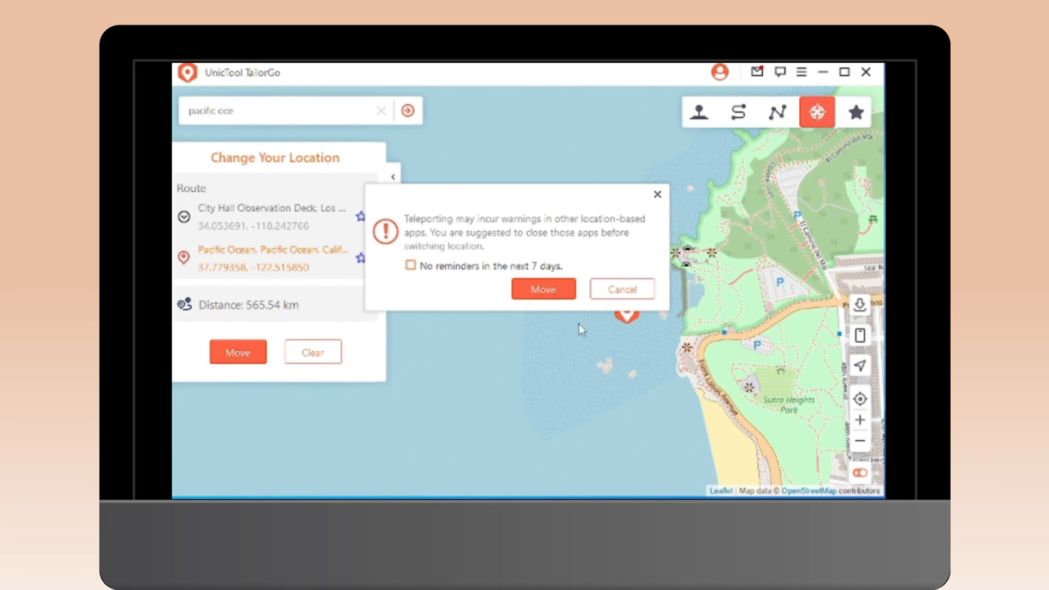
pyautogui.click(543, 288)
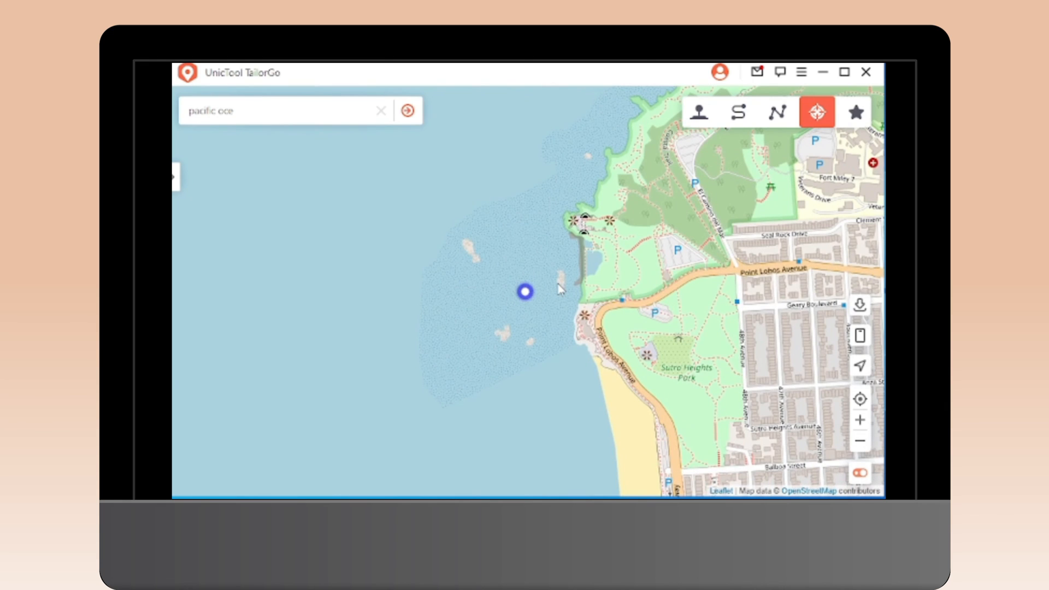
pyautogui.click(525, 293)
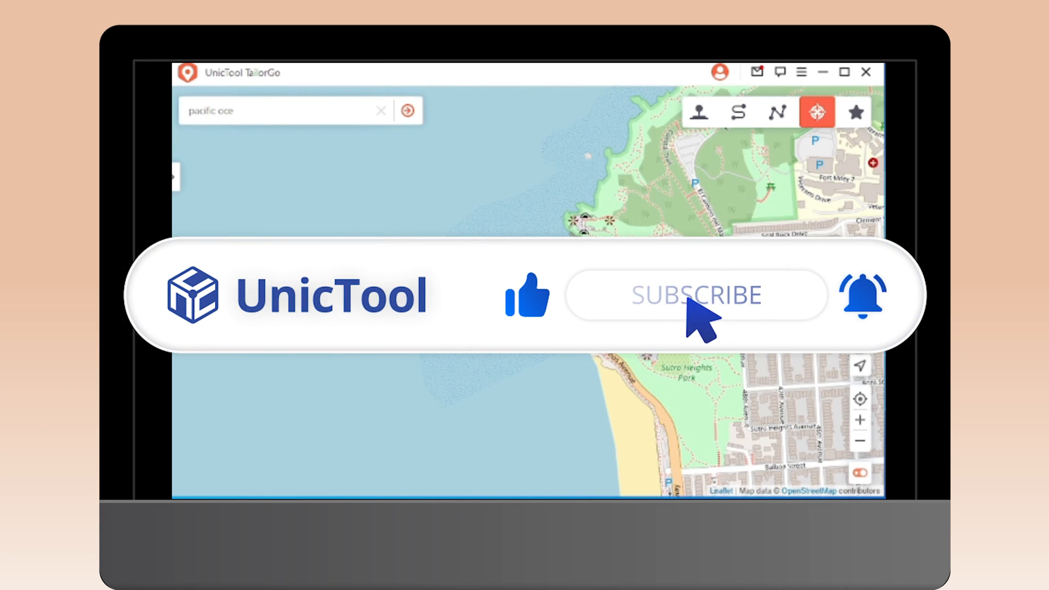
pyautogui.click(695, 295)
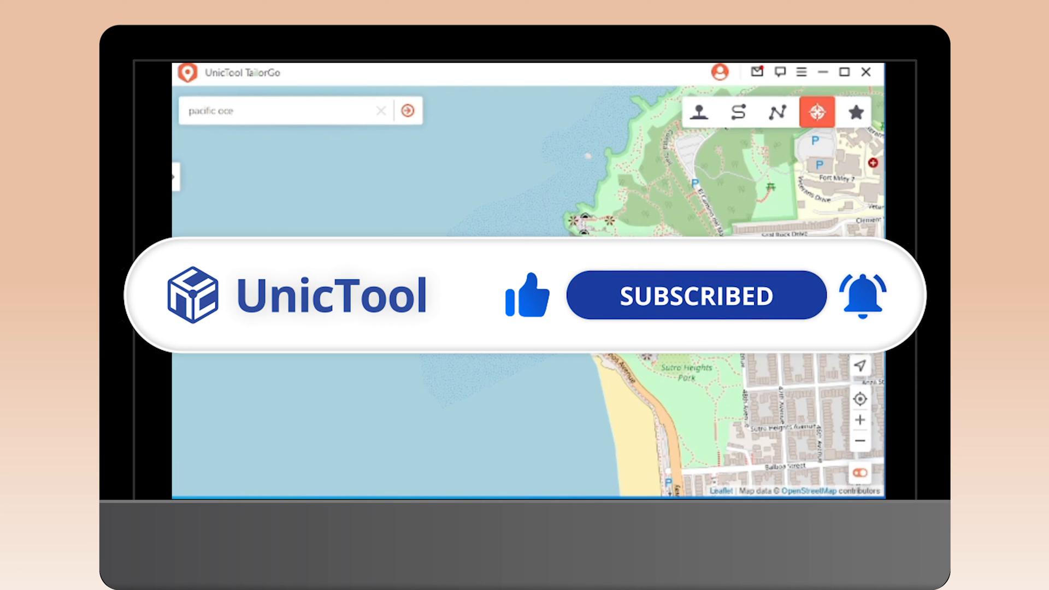